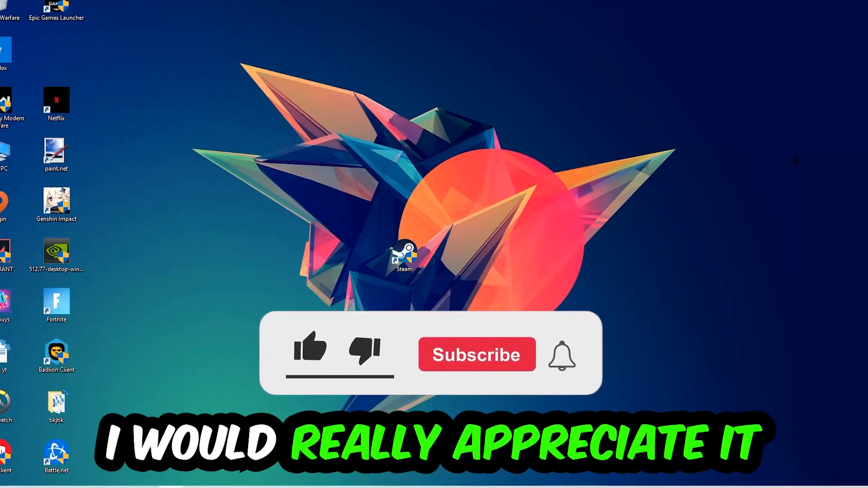
Launch Command Prompt from the Run dialog (cmd) and maximize it.
click(309, 352)
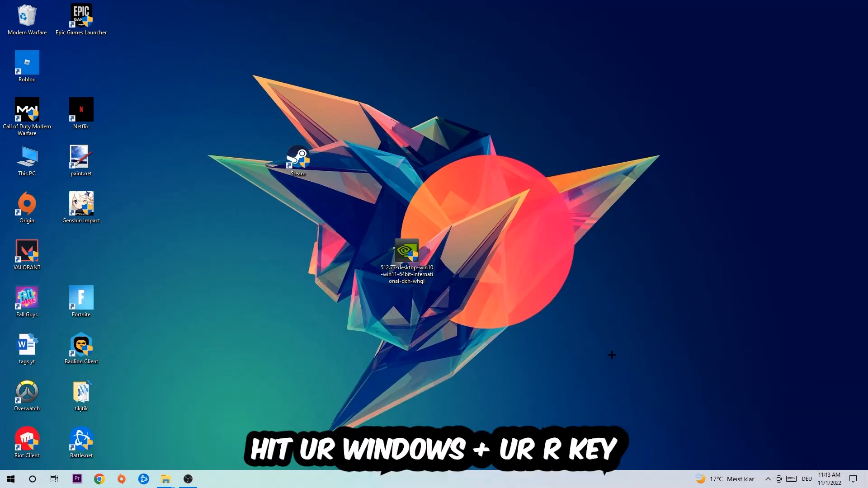
key(Win+r)
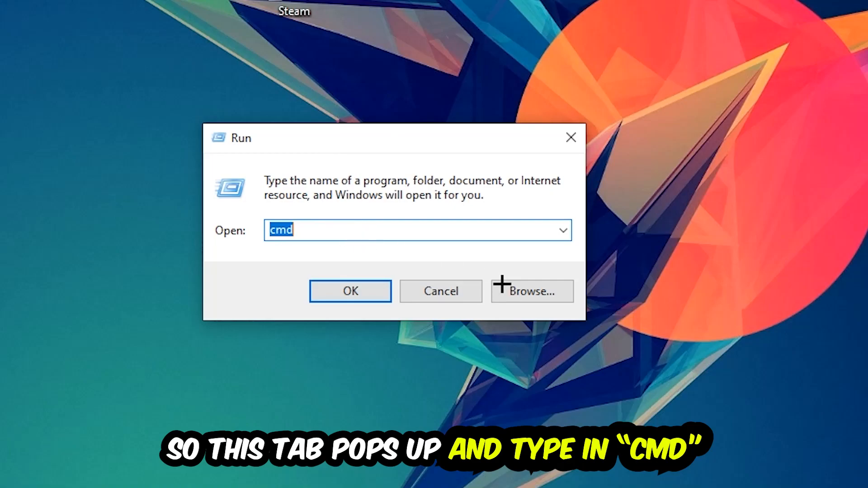
click(349, 291)
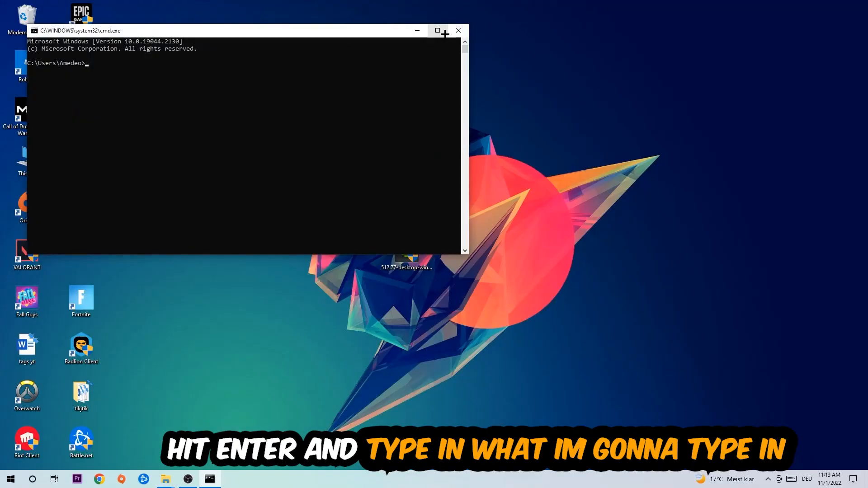
click(437, 30)
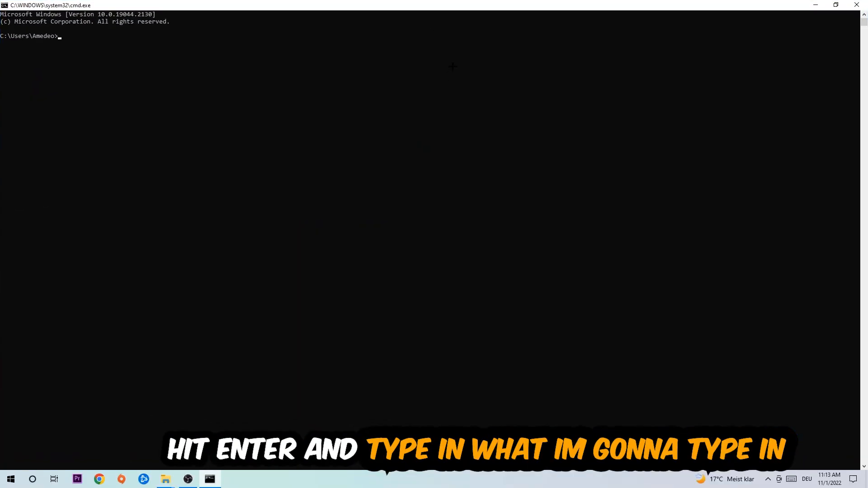
Run ipconfig /flushdns to flush the computer's DNS cache.
text(ipc)
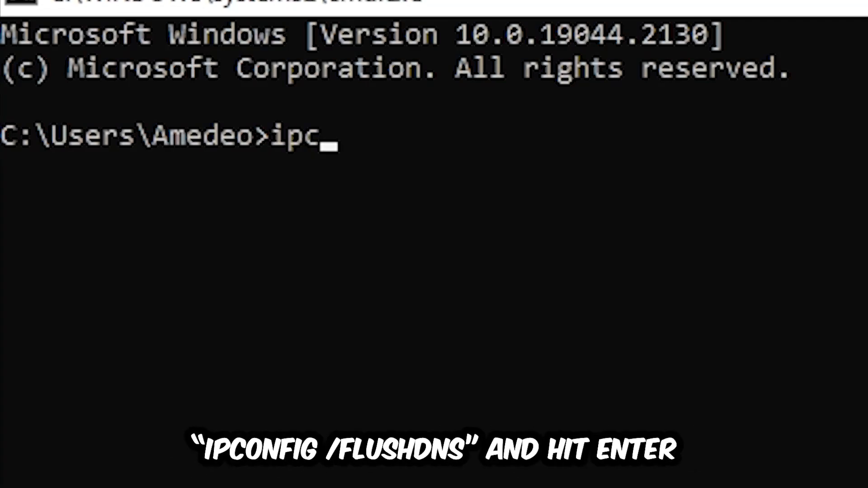
text(onfig /)
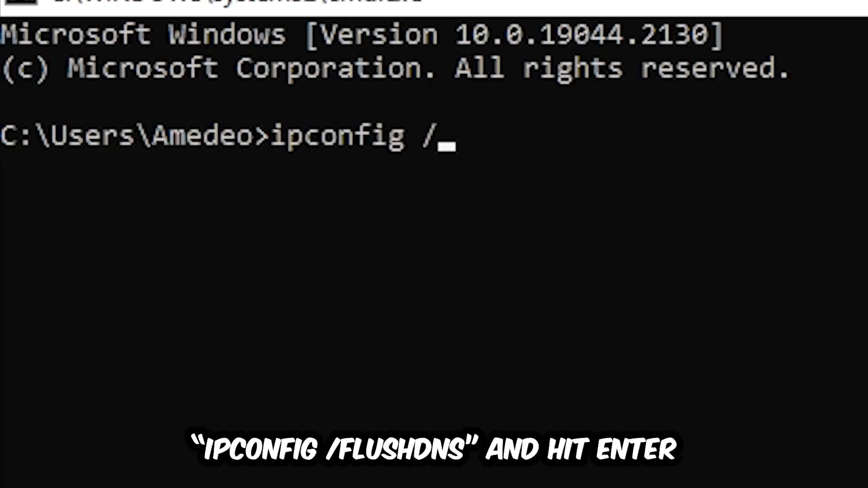
text(flus)
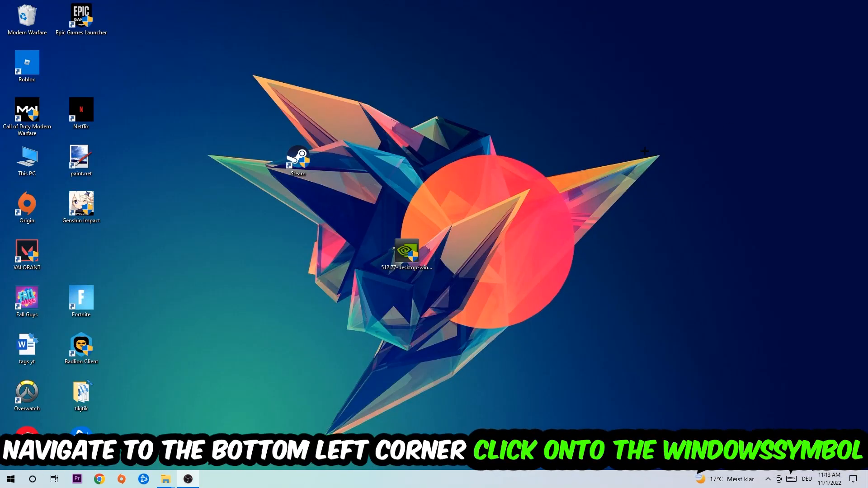
Reach the Network & Internet status page via Start and Settings.
click(10, 479)
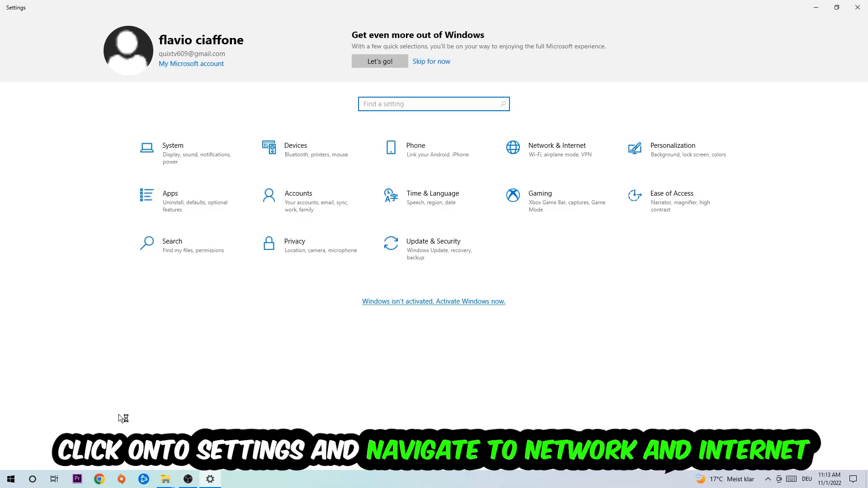
click(556, 145)
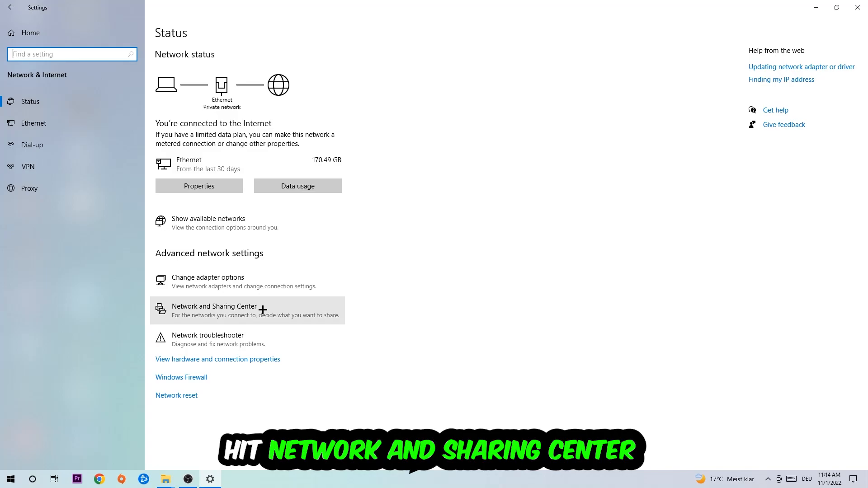
Show the Ethernet Status dialog from the Network and Sharing Center.
click(214, 310)
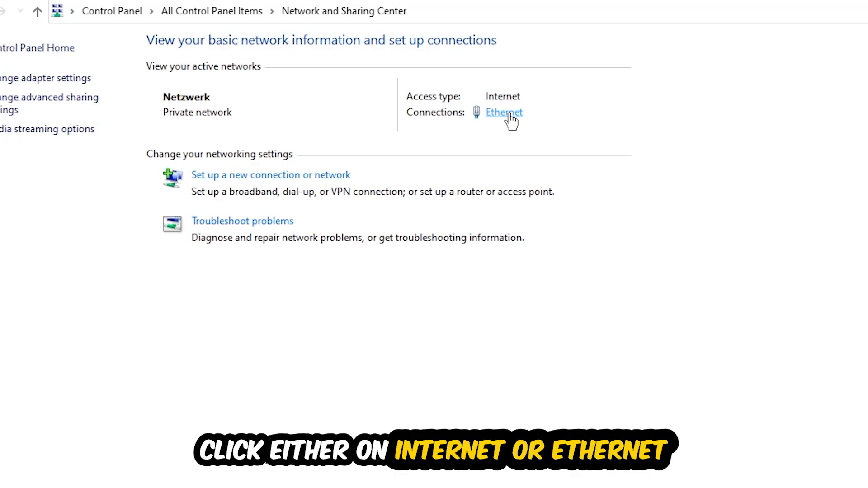
click(504, 112)
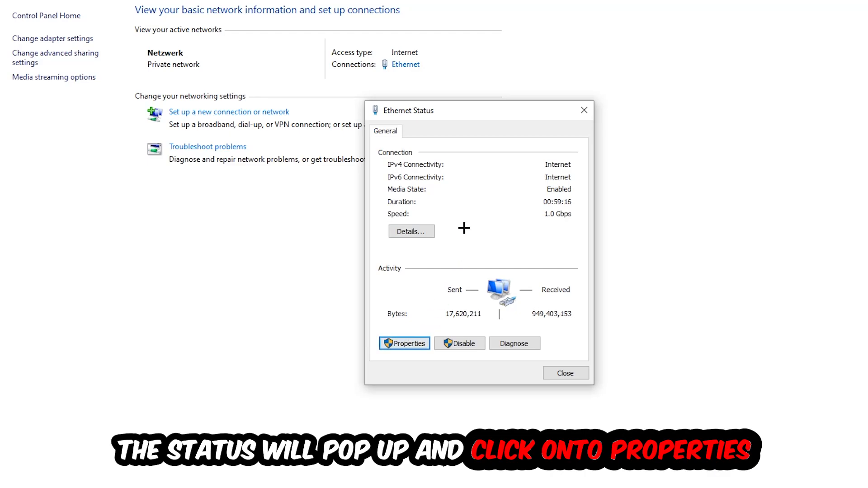
In Ethernet Properties, switch TCP/IPv4 to 'Use the following DNS server addresses'.
click(404, 344)
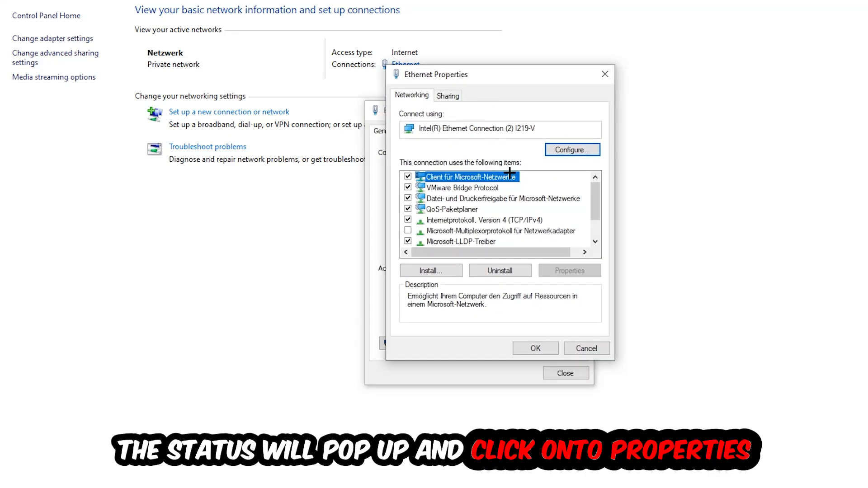
click(487, 220)
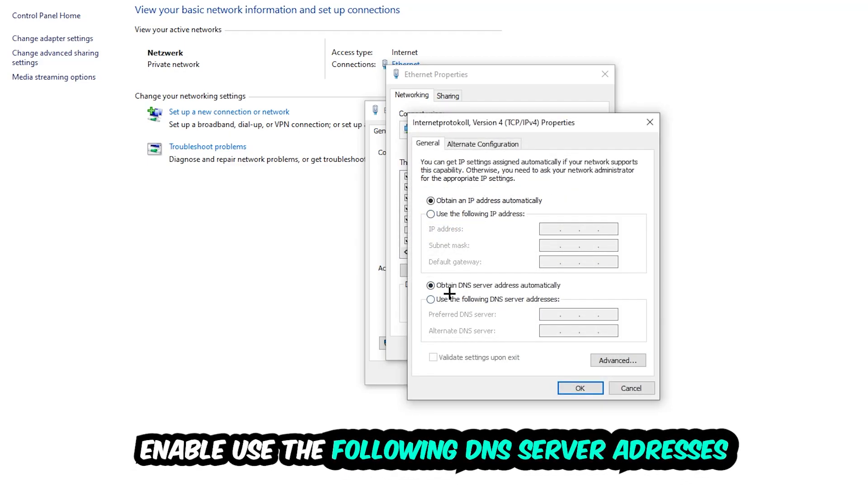
click(431, 300)
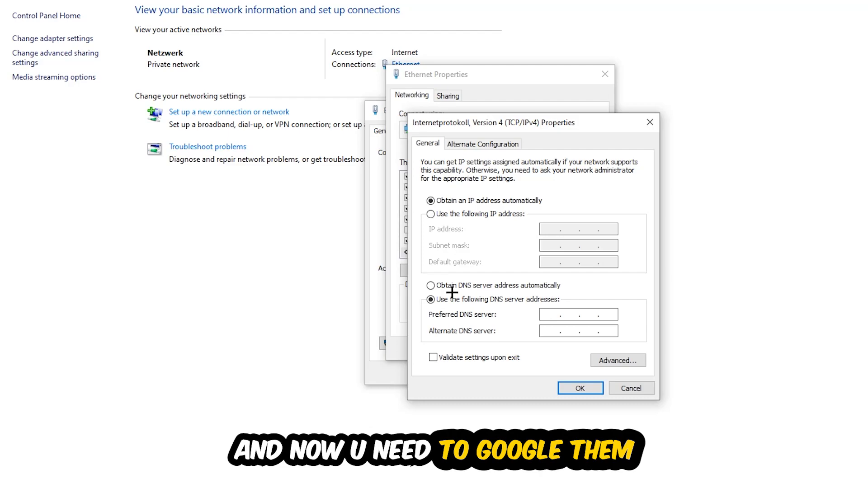
Enter the preferred DNS server address and confirm the IPv4 settings with OK.
click(554, 314)
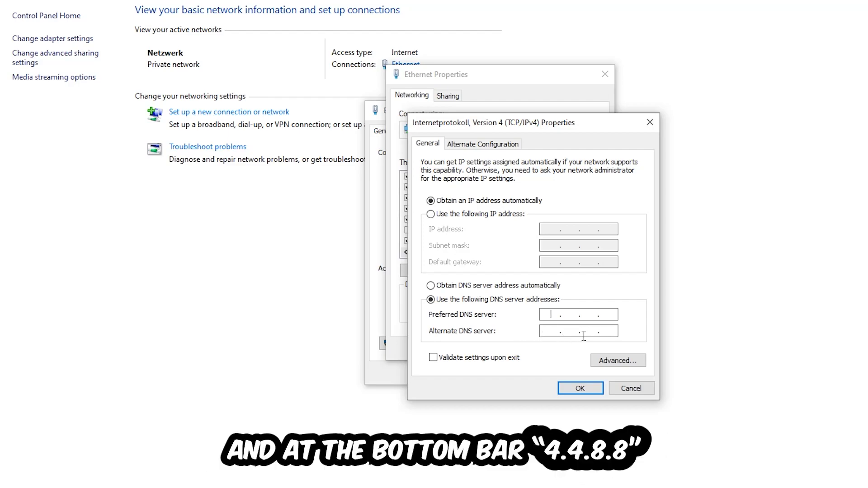
click(580, 388)
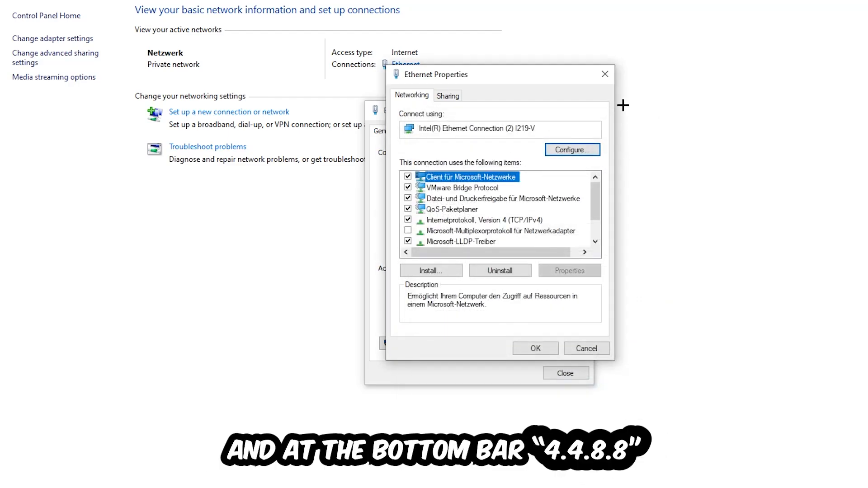